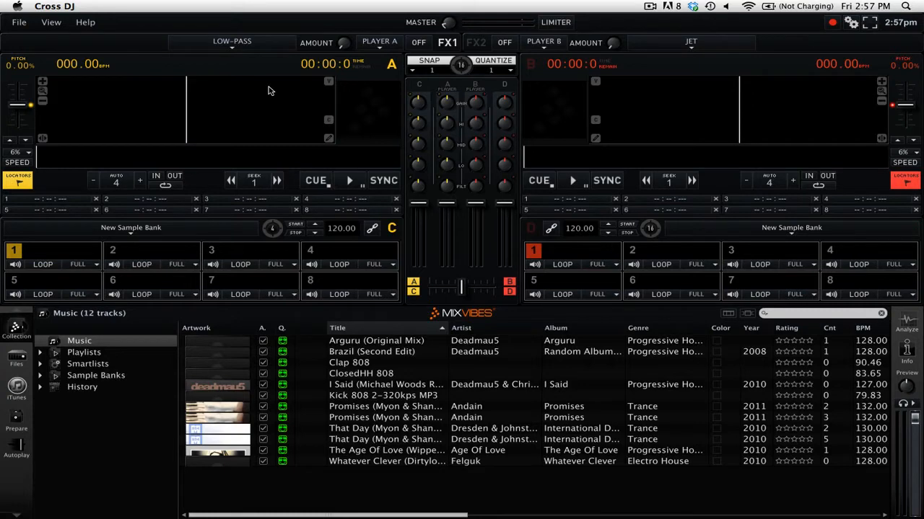
{"action": "mouse_move", "coordinate": [816, 44]}
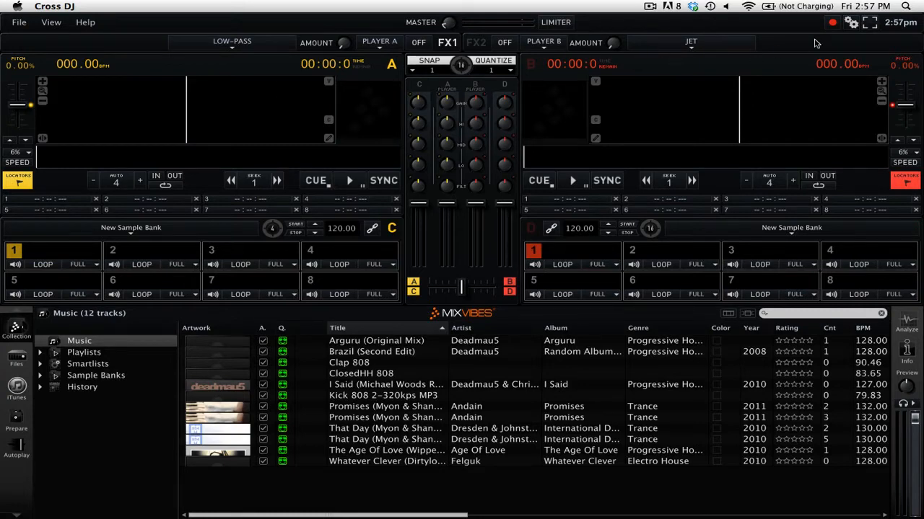
Enable 'Use bidimensional Fx' in Preferences' General tab and close Preferences
{"action": "left_click", "coordinate": [851, 22]}
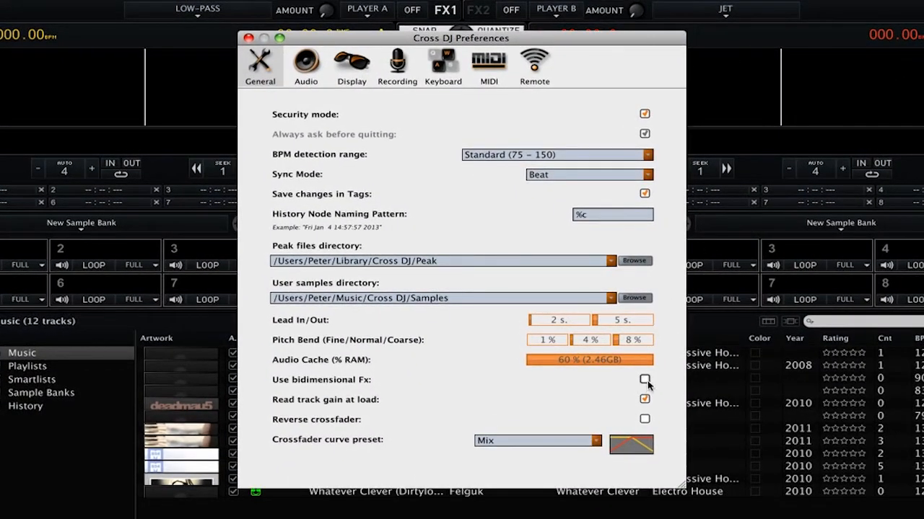
{"action": "left_click", "coordinate": [645, 380]}
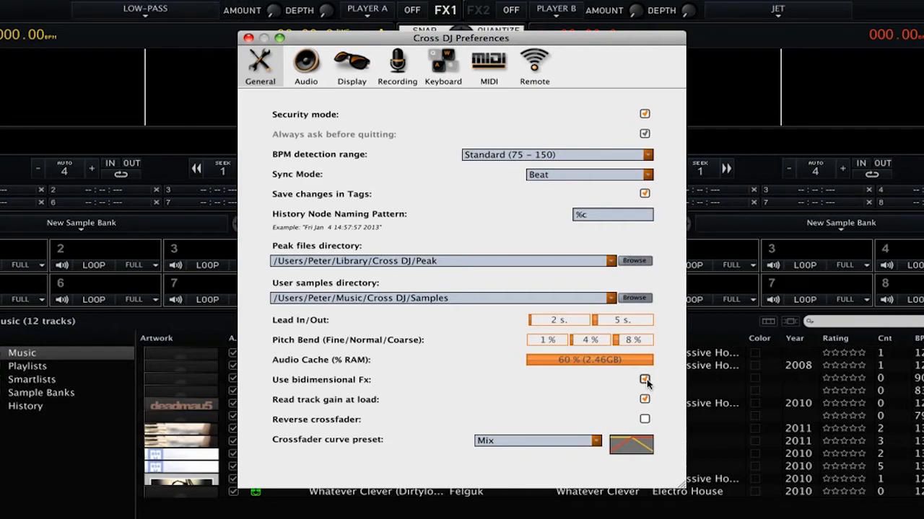
{"action": "left_click", "coordinate": [644, 379]}
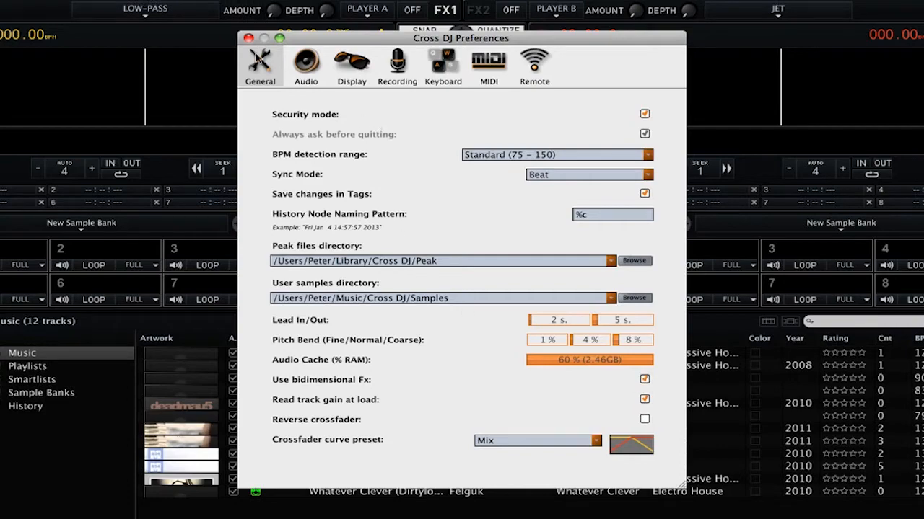
{"action": "left_click", "coordinate": [249, 38]}
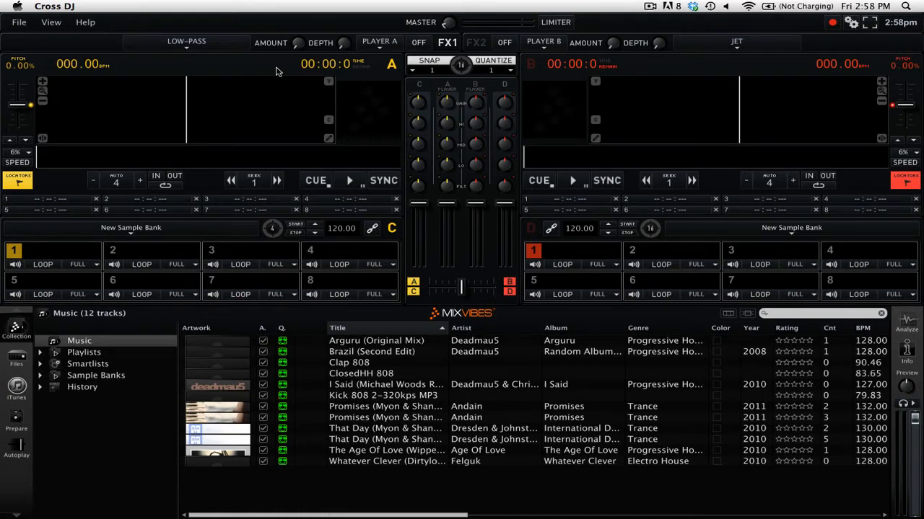
{"action": "mouse_move", "coordinate": [236, 50]}
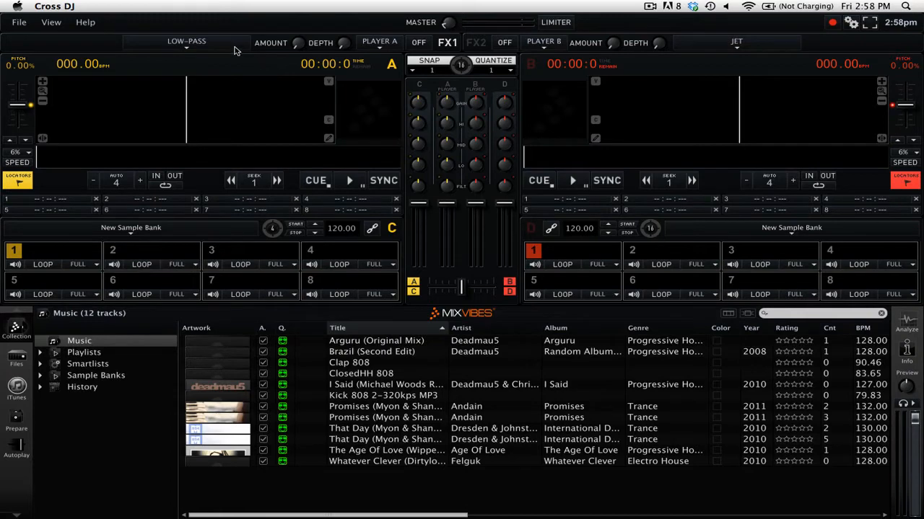
Open the FX1 effect dropdown currently showing LOW-PASS
{"action": "left_click", "coordinate": [186, 41]}
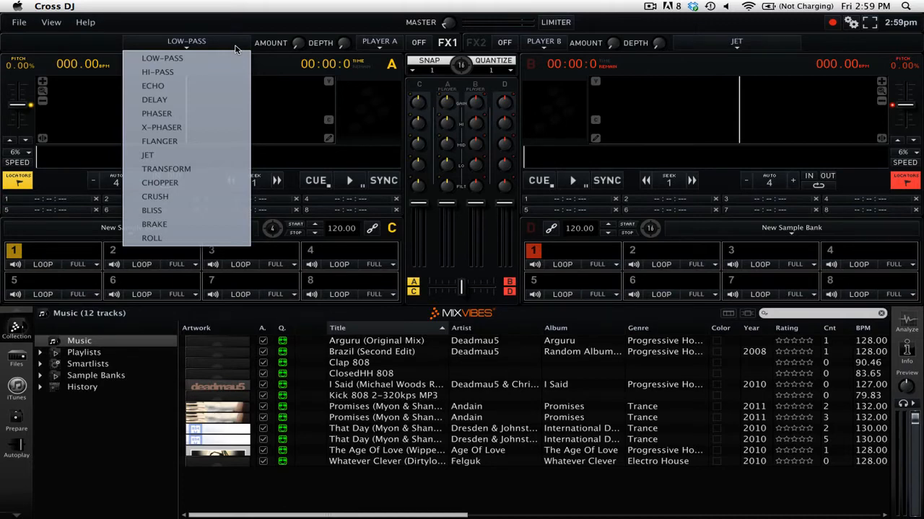
Choose X-PHASER from the FX1 effect list
{"action": "left_click", "coordinate": [161, 126]}
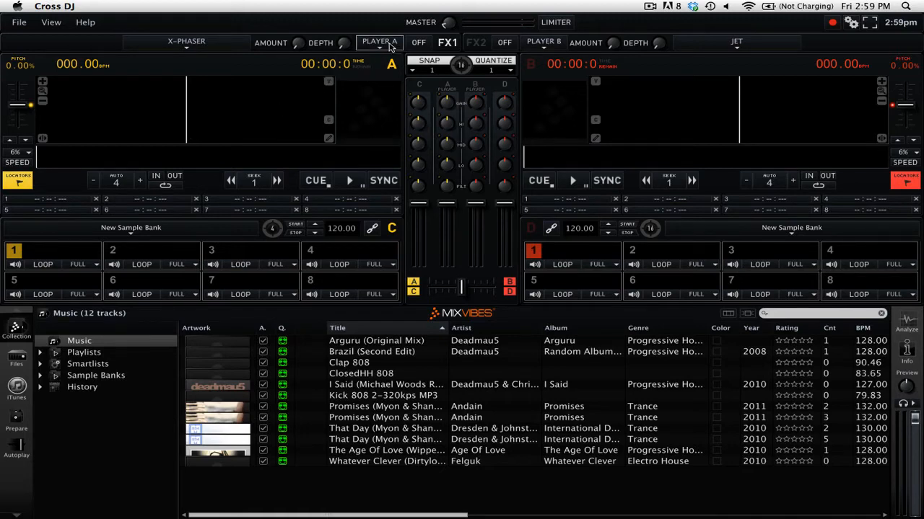
Change the FX1 destination from PLAYER A to PLAYER B
{"action": "left_click", "coordinate": [379, 42]}
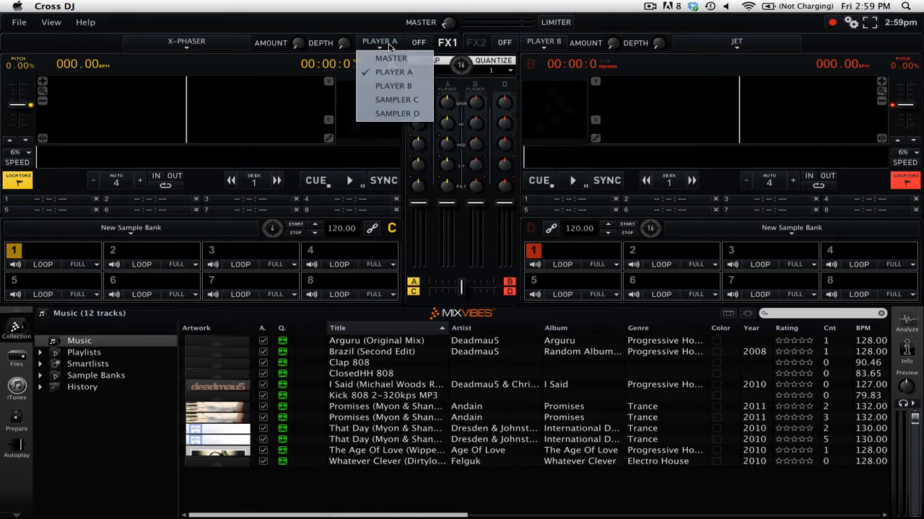
{"action": "mouse_move", "coordinate": [394, 86]}
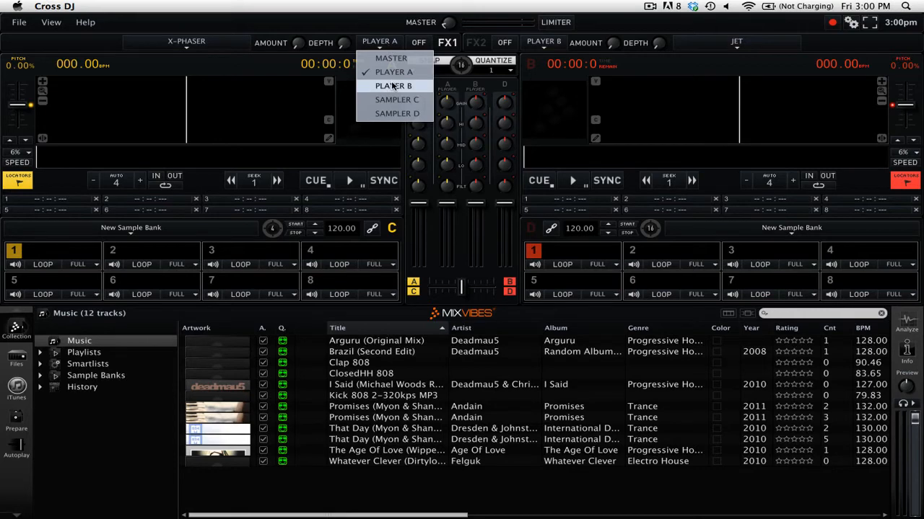
{"action": "left_click", "coordinate": [394, 72]}
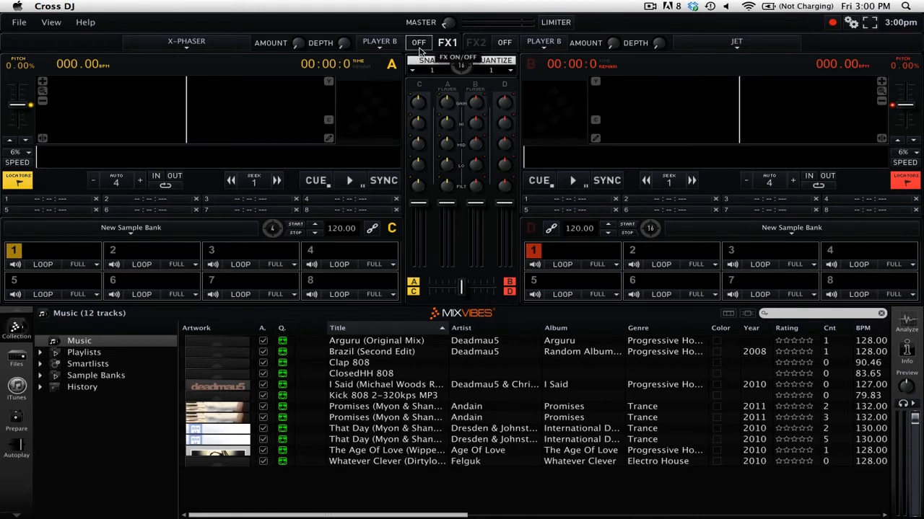
{"action": "left_click", "coordinate": [418, 43]}
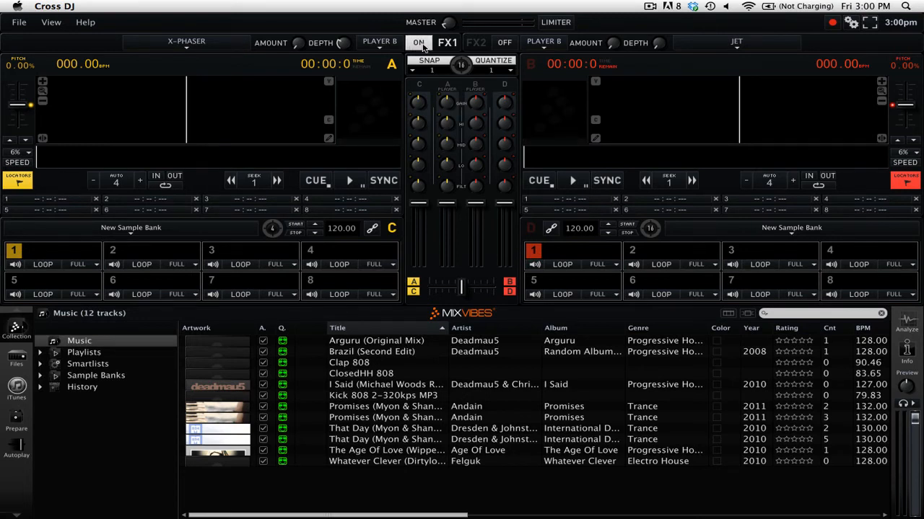
{"action": "left_click", "coordinate": [419, 43]}
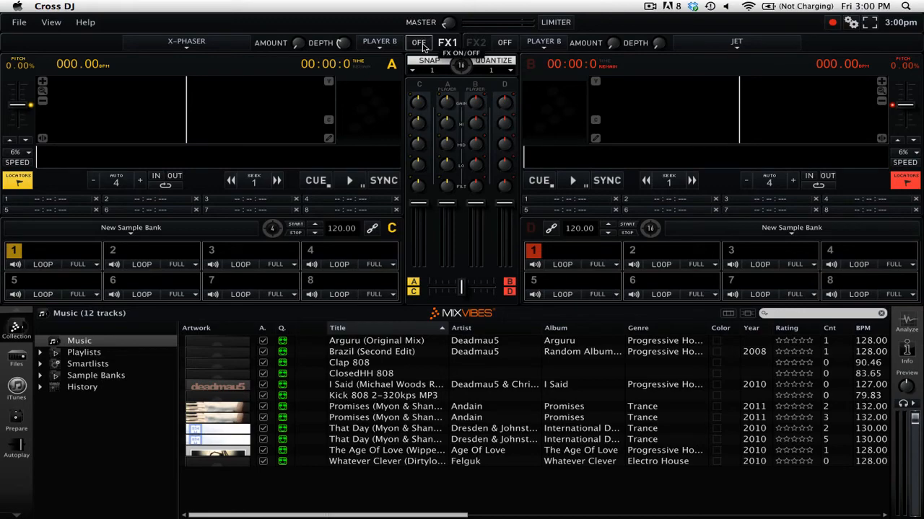